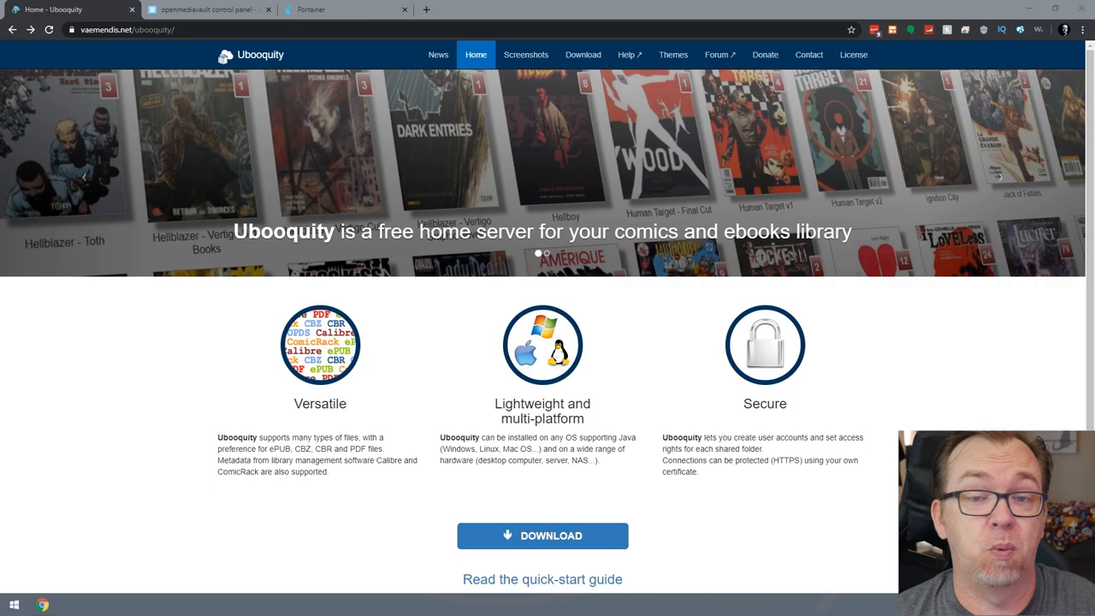
mouse_move(291, 529)
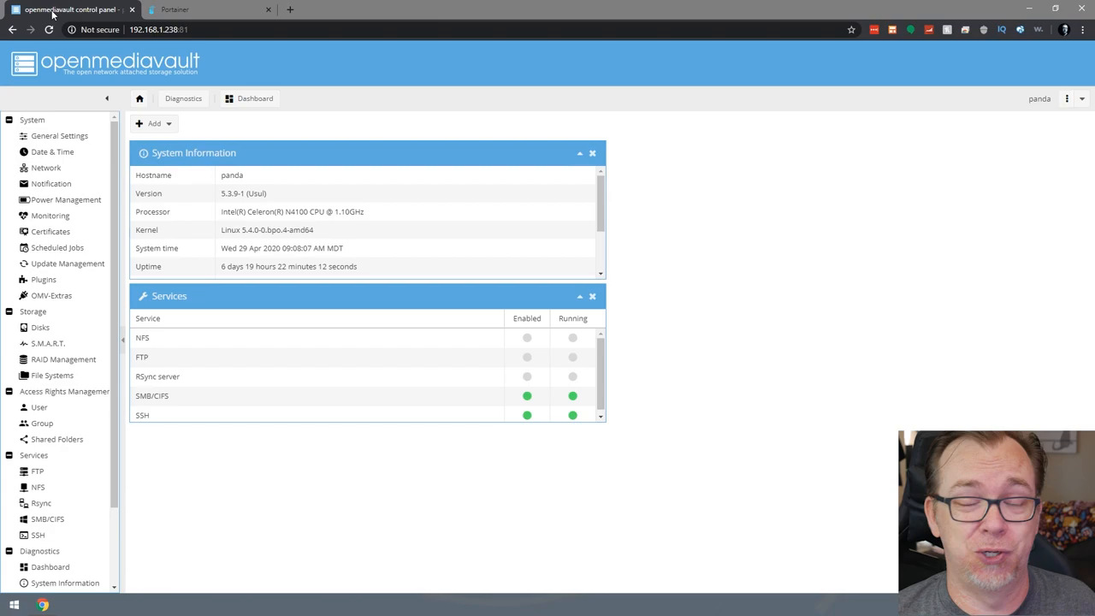
- Bring up Portainer's home page listing the local Docker endpoint
click(208, 10)
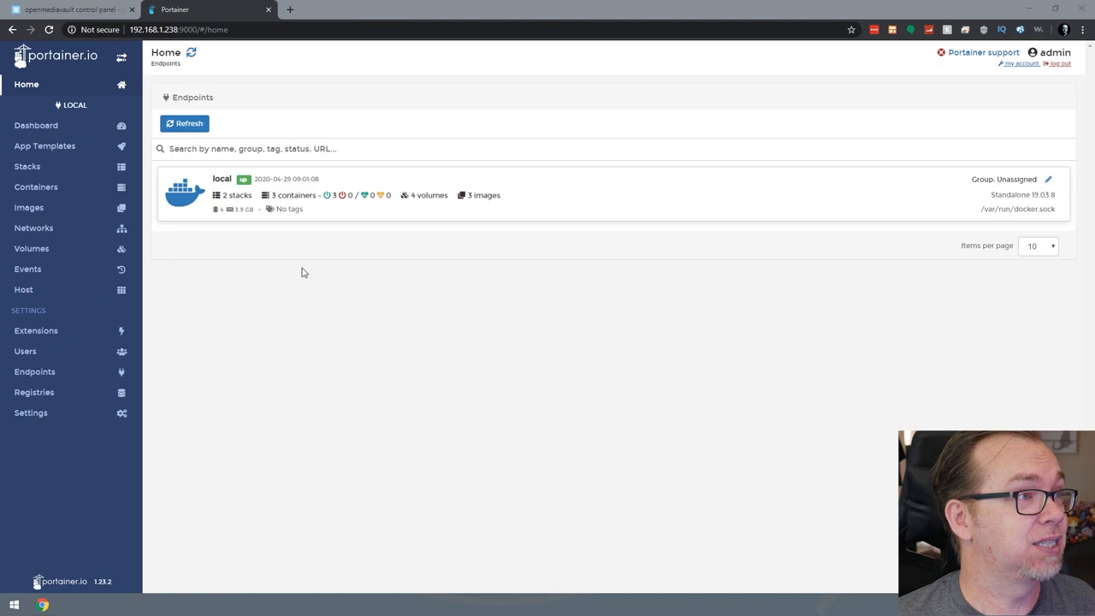
- Start a new Portainer stack holding the linuxserver/ubooquity Compose file, then launch PuTTY
click(27, 166)
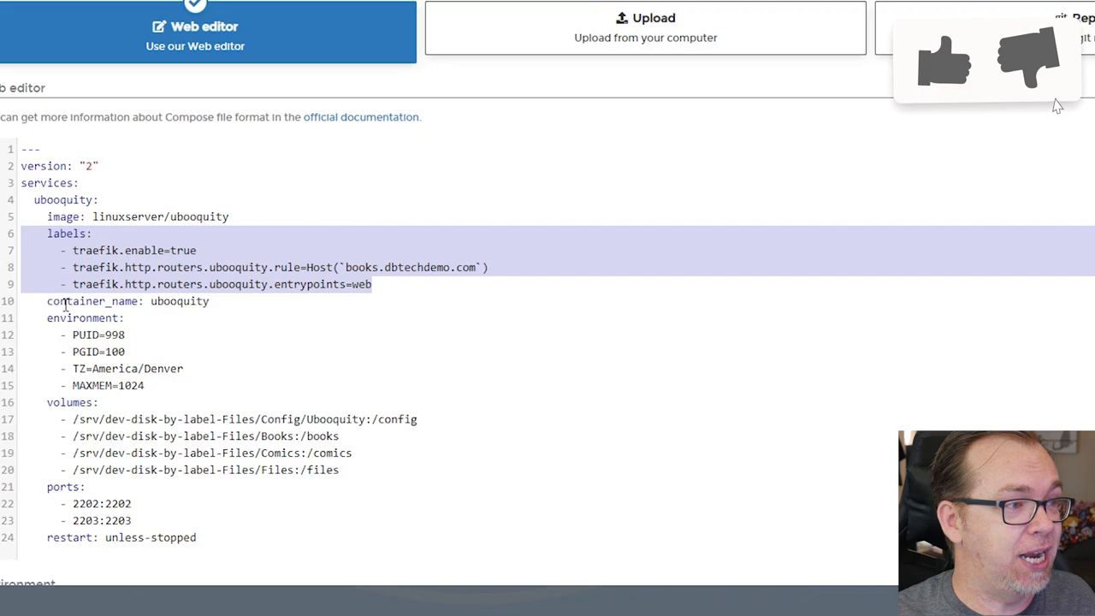
click(944, 60)
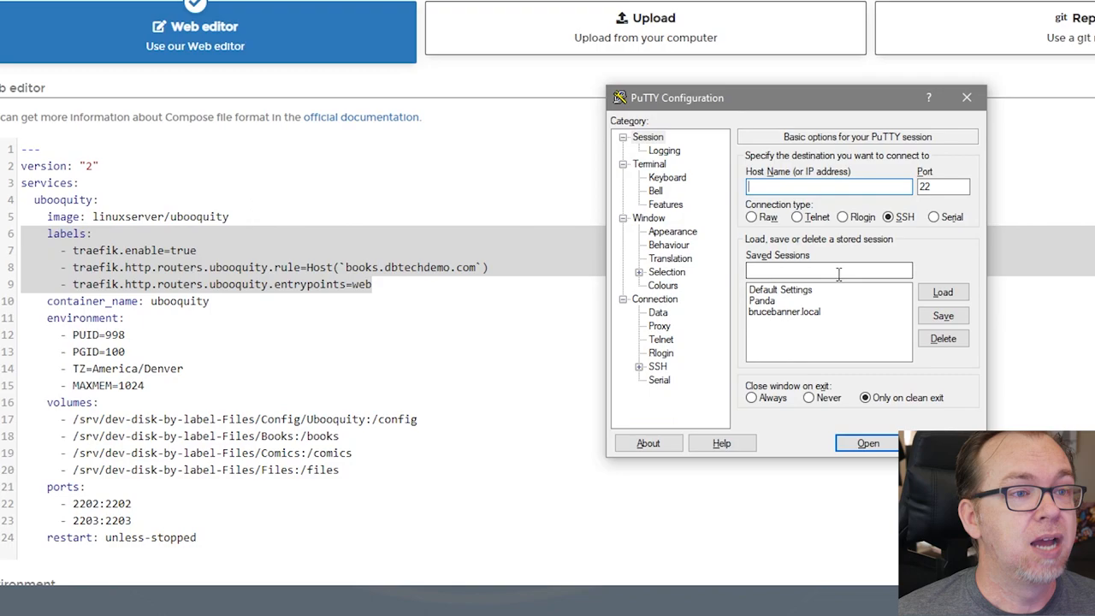
- Log in as root over SSH to 192.168.1.238 and run 'id admin' to look up its IDs
click(867, 441)
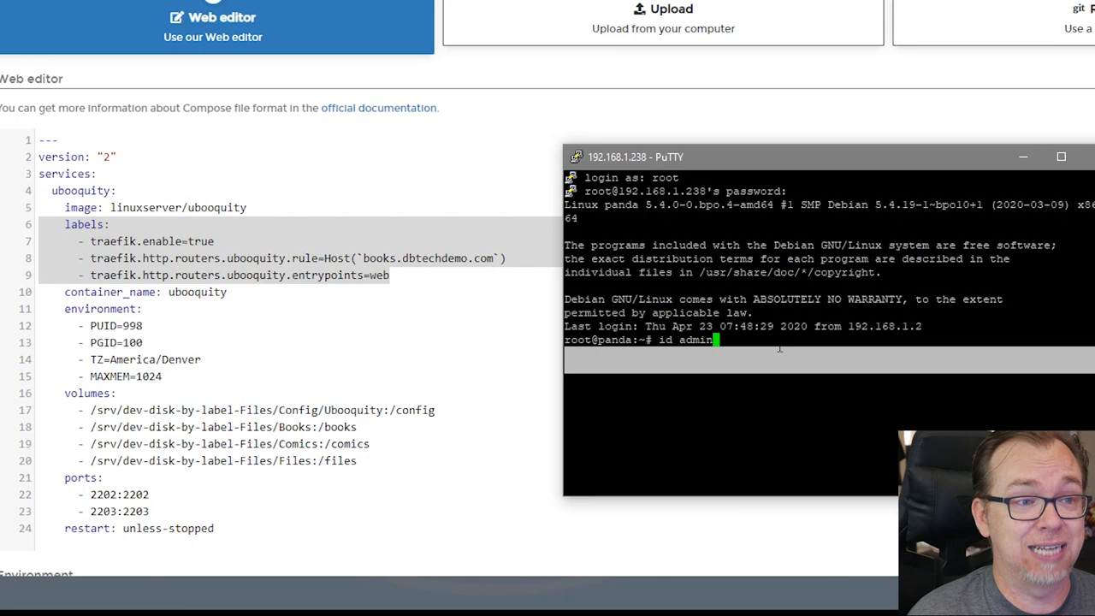
key(Return)
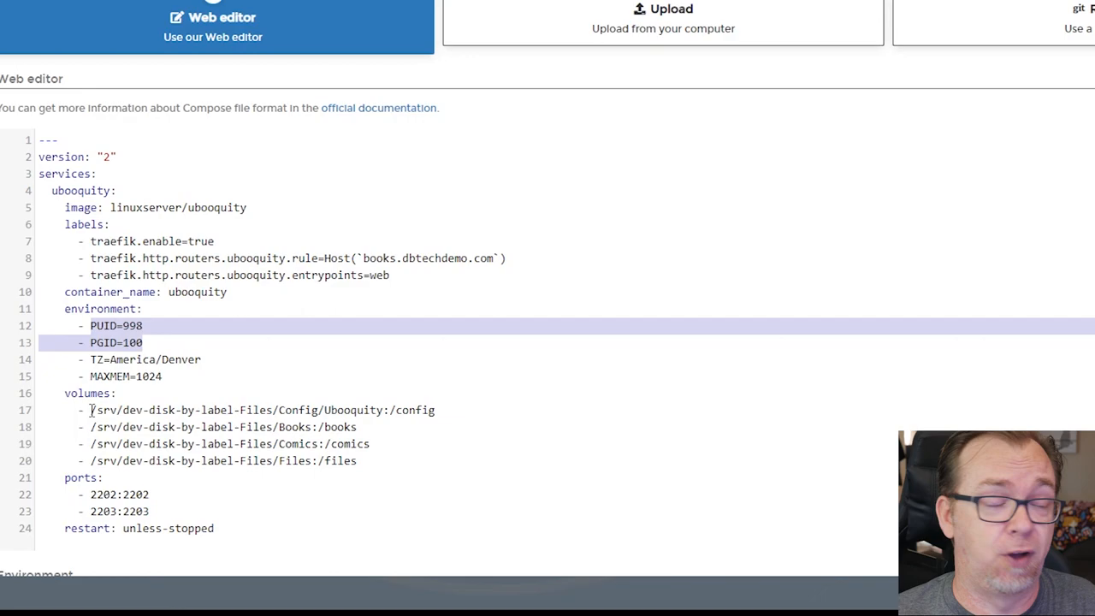
- Keep PUID=998 and PGID=100 in the Compose file and switch to OpenMediaVault's Shared Folders list
click(72, 11)
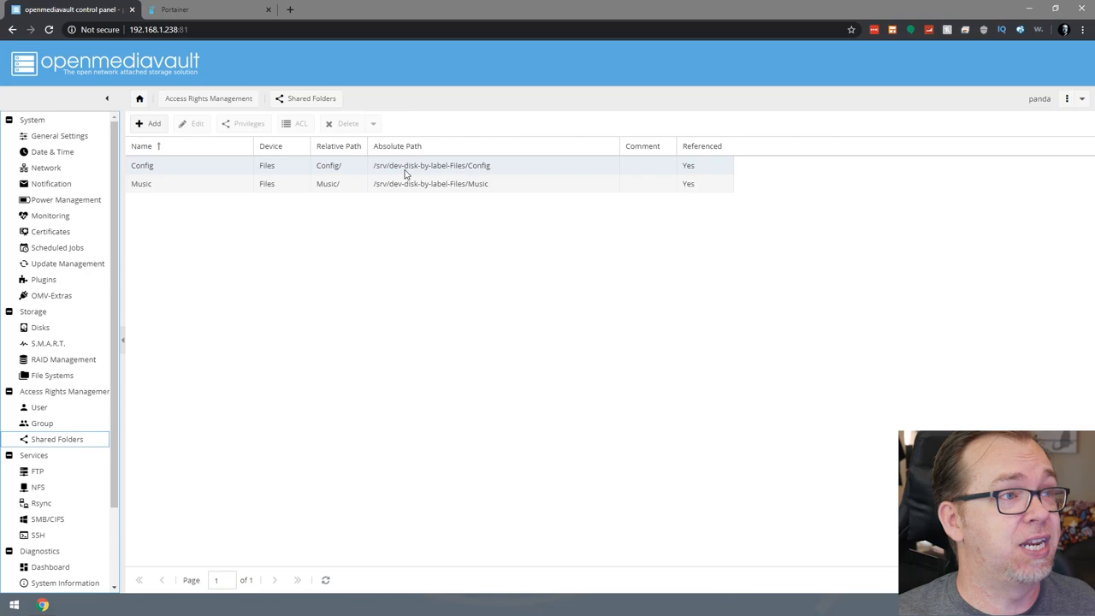
- Check the Books volume path in Portainer, then start adding a new shared folder in OpenMediaVault
click(209, 10)
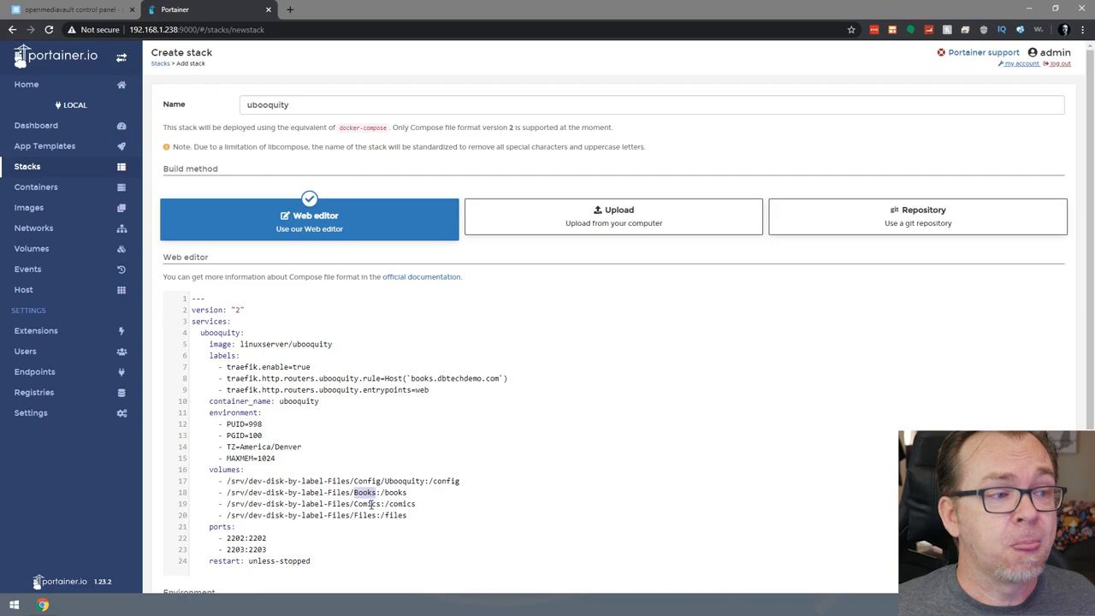
click(72, 11)
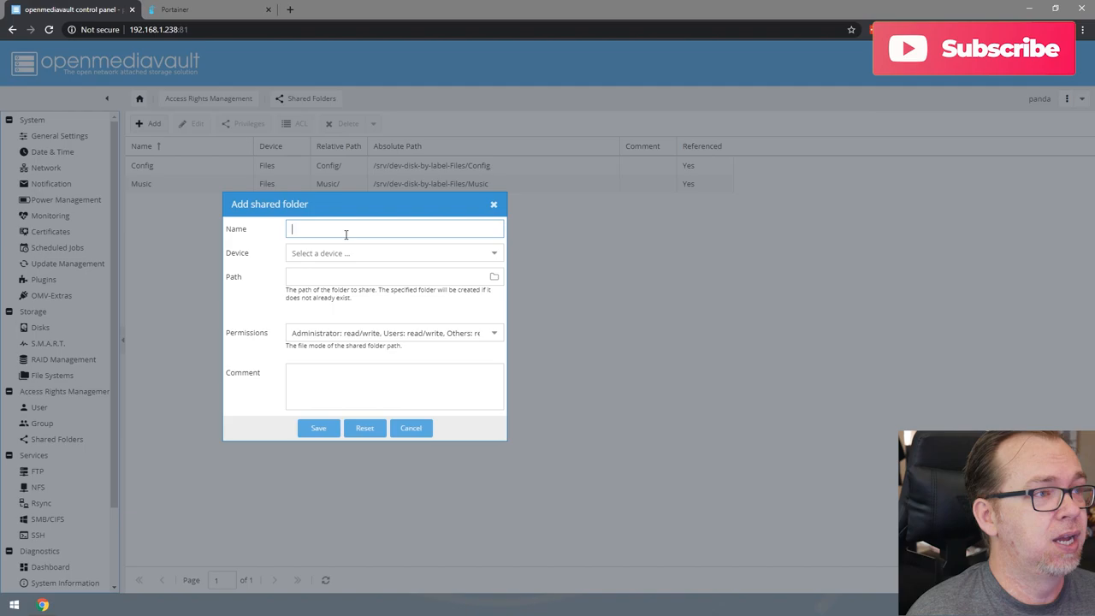
- Create the Books shared folder and SMB/CIFS share with guest access, apply, and return to the Compose file
click(493, 332)
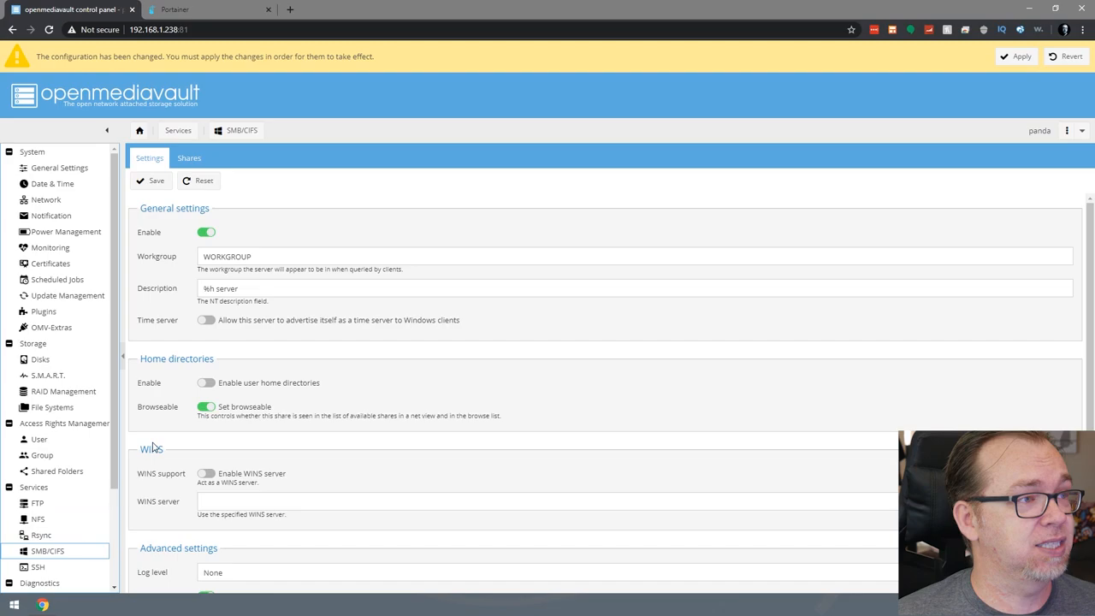
mouse_move(171, 198)
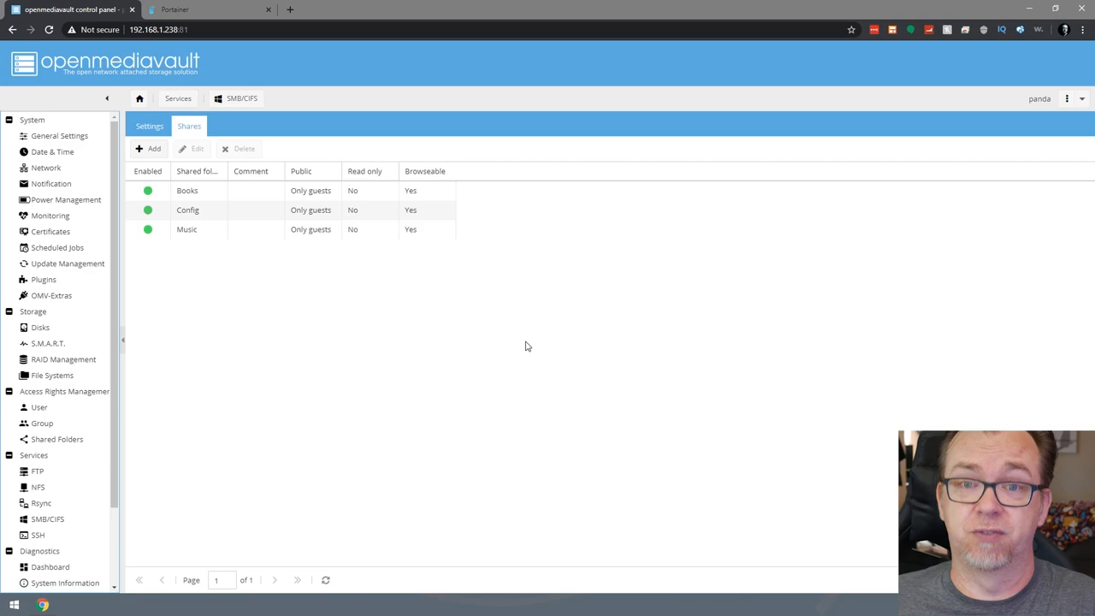
click(205, 11)
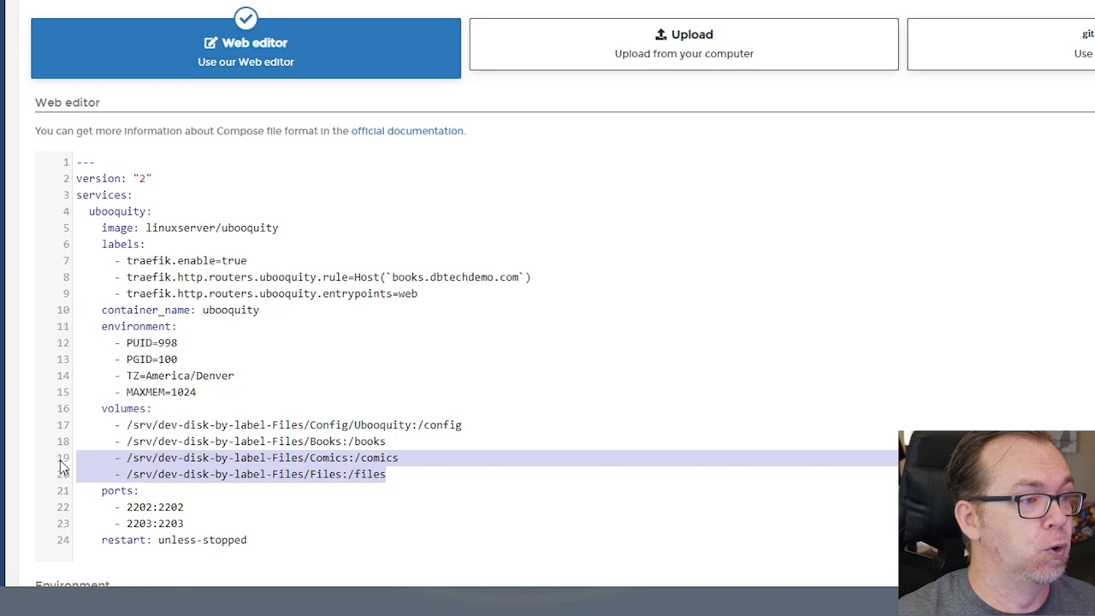
key(Delete)
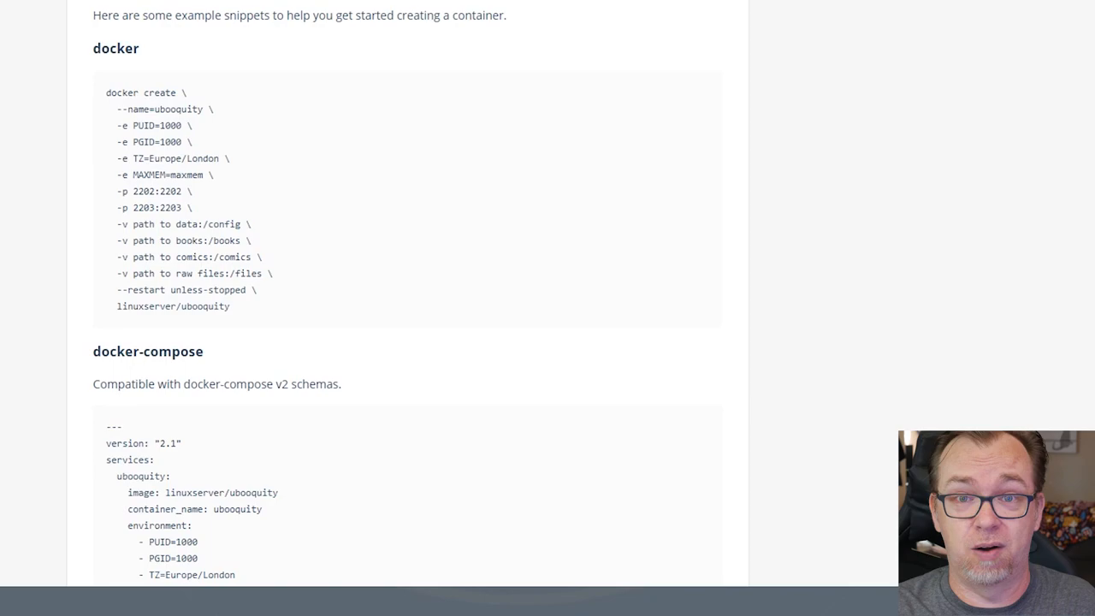
scroll(down, 3)
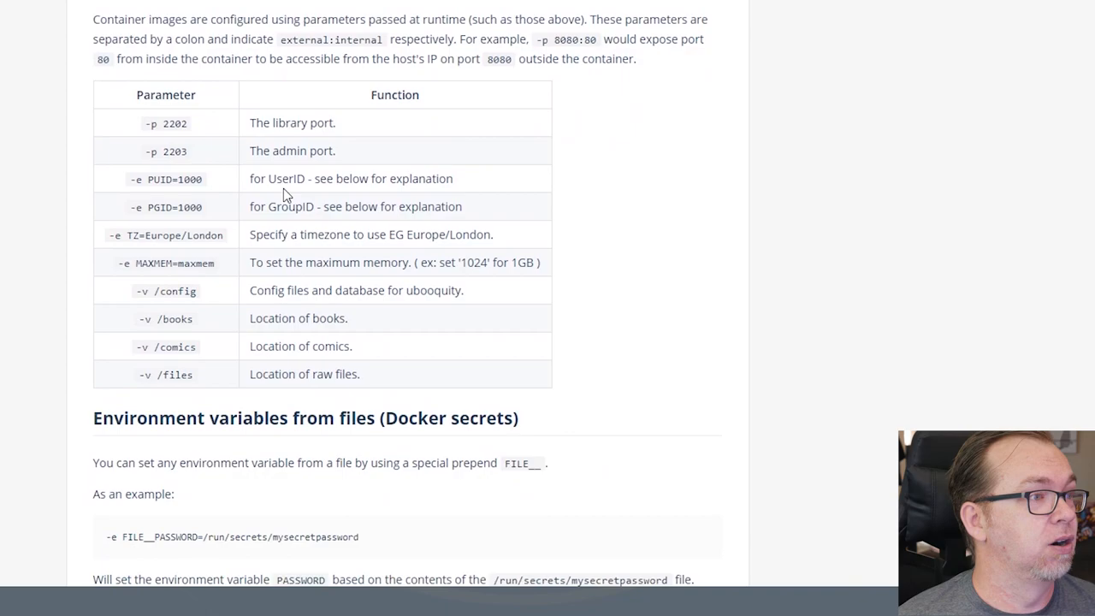
scroll(down, 3)
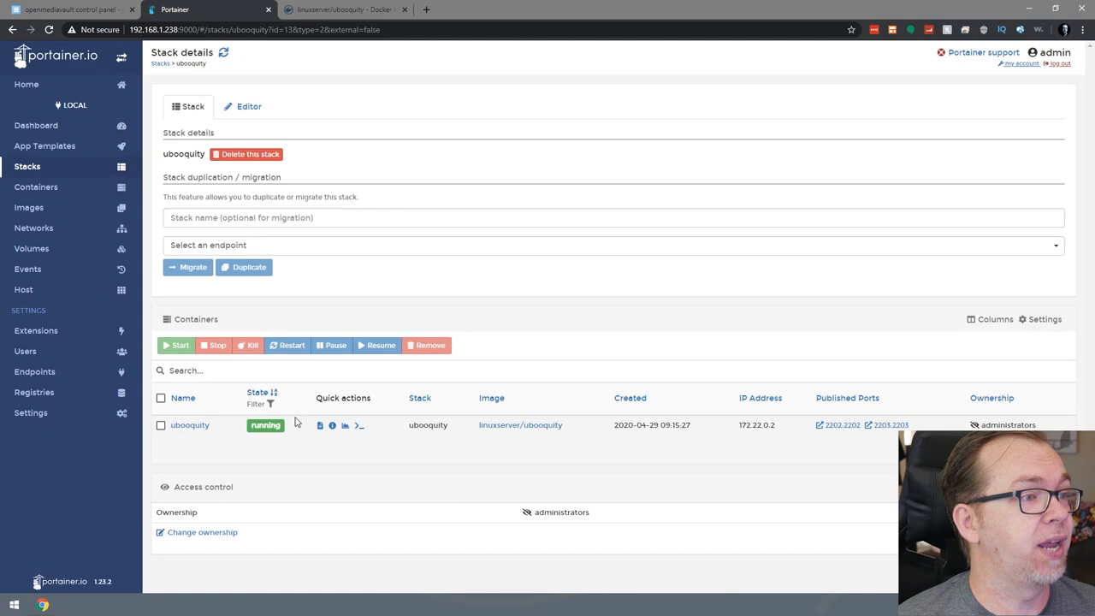
- View the ubooquity container log showing the server listening on ports 2202 and 2203
click(357, 424)
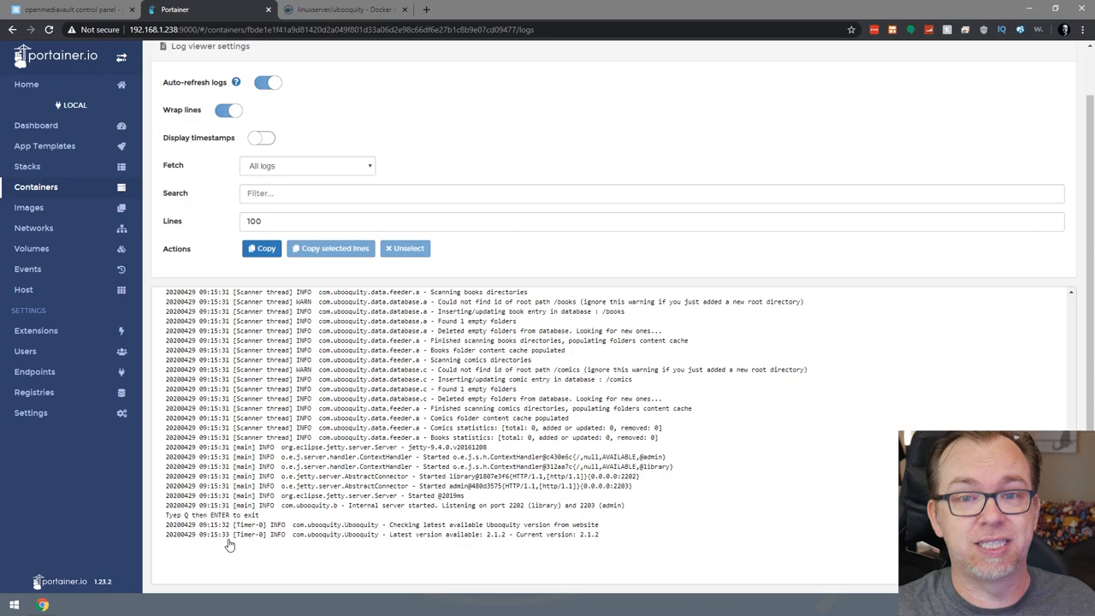
mouse_move(397, 506)
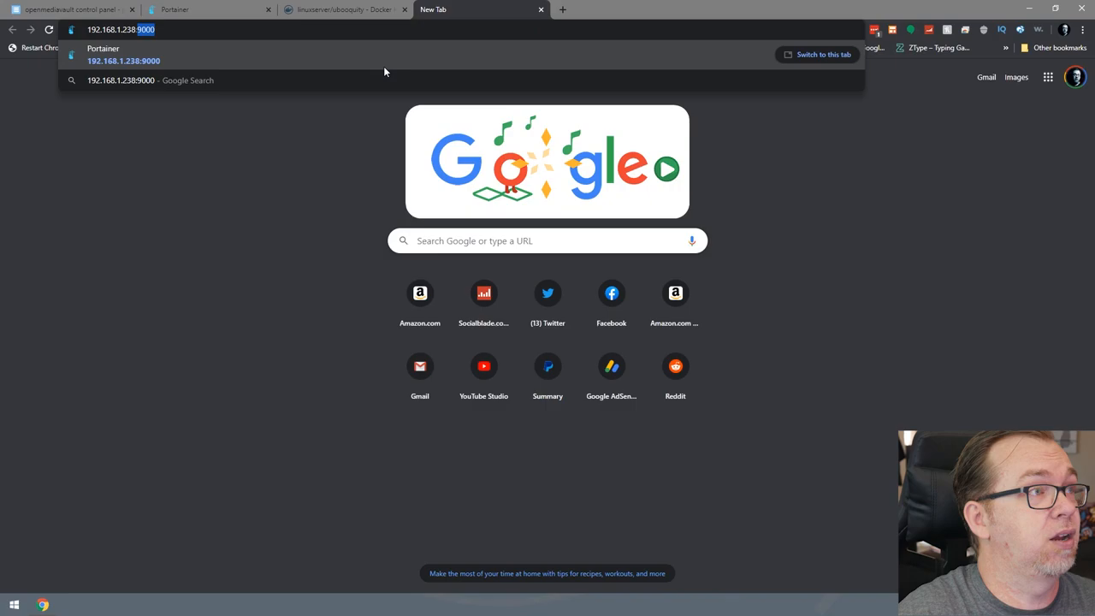
key(Return)
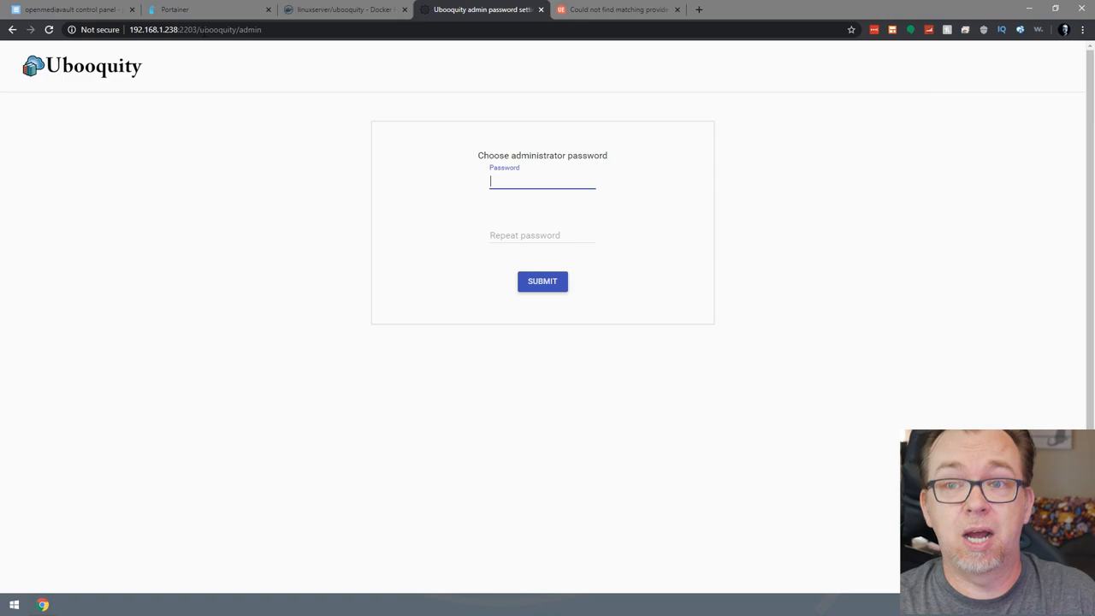
text(password)
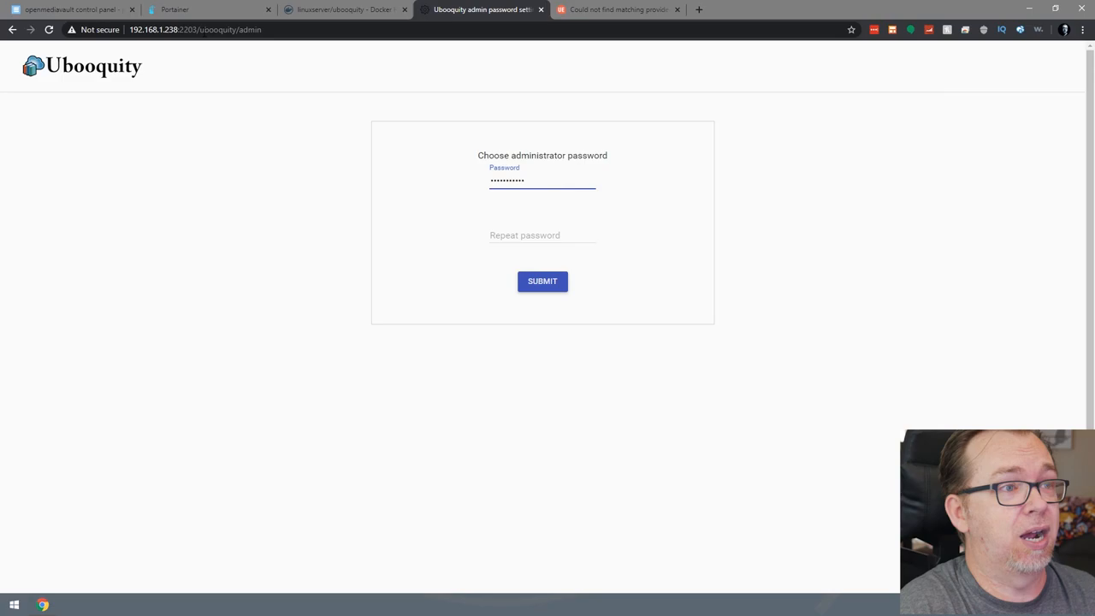
- Repeat the admin password, submit it, and log in as administrator to the configuration page
click(541, 281)
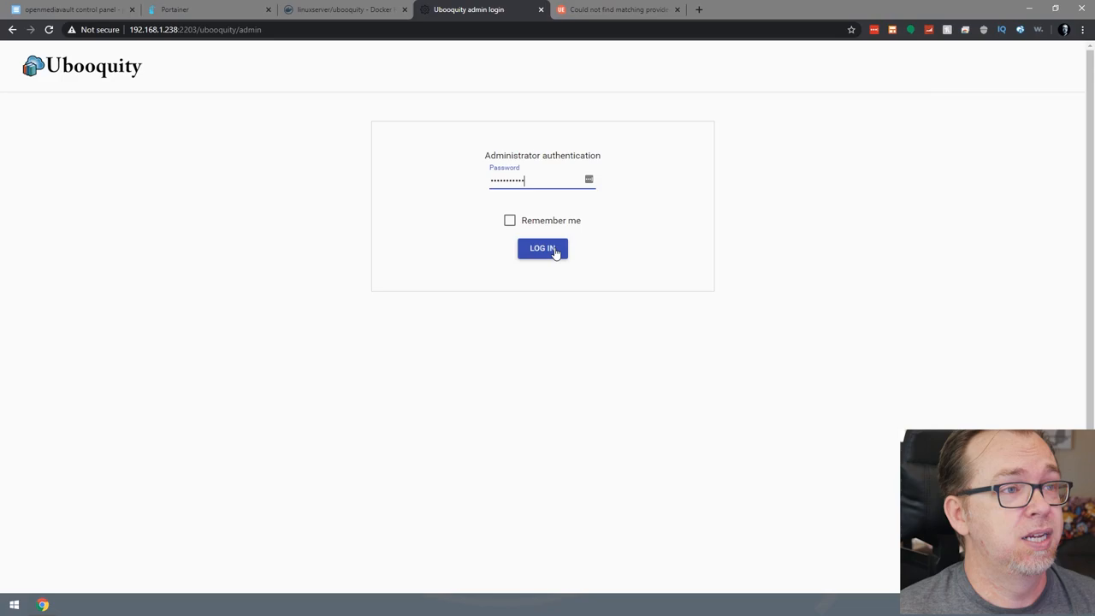
click(543, 248)
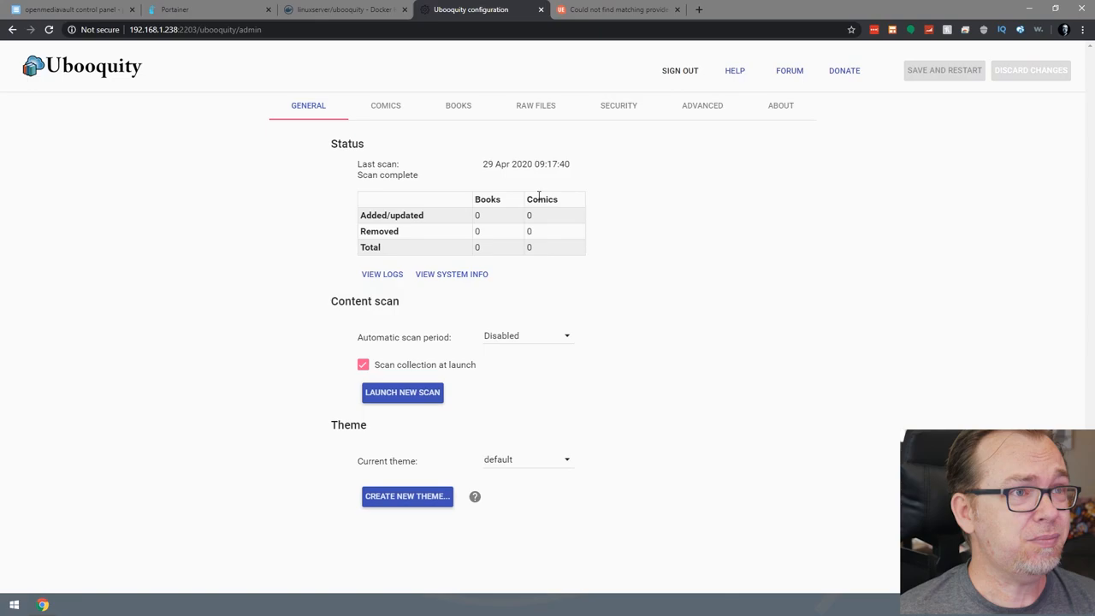
click(458, 106)
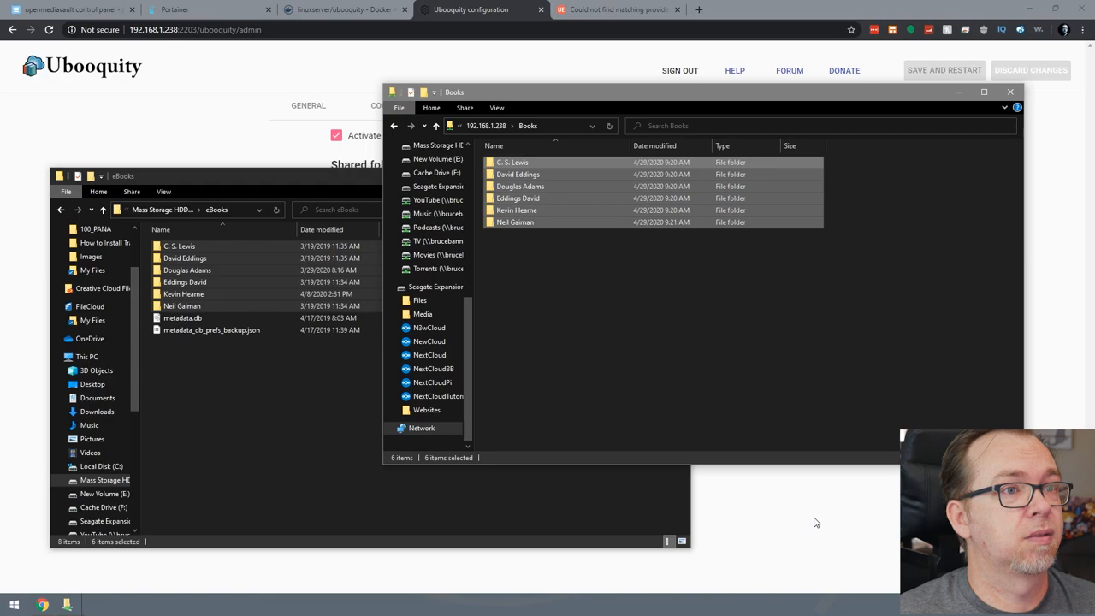
- Paste the author folders from the local eBooks folder into the Books share on 192.168.1.238
click(526, 335)
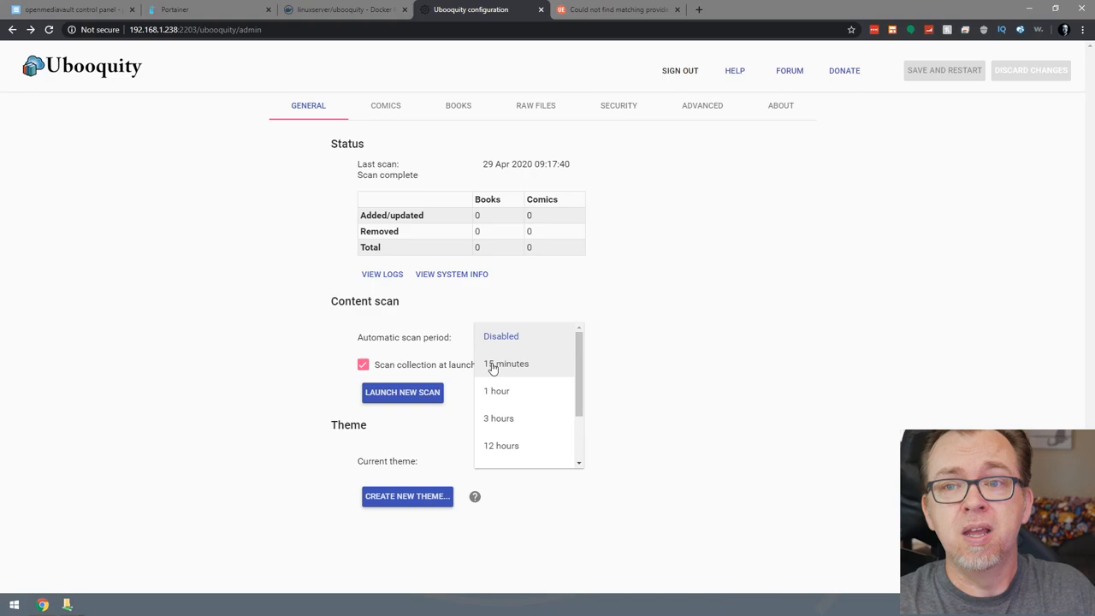
- Set the automatic scan period to 1 hour and launch a new library scan
click(496, 390)
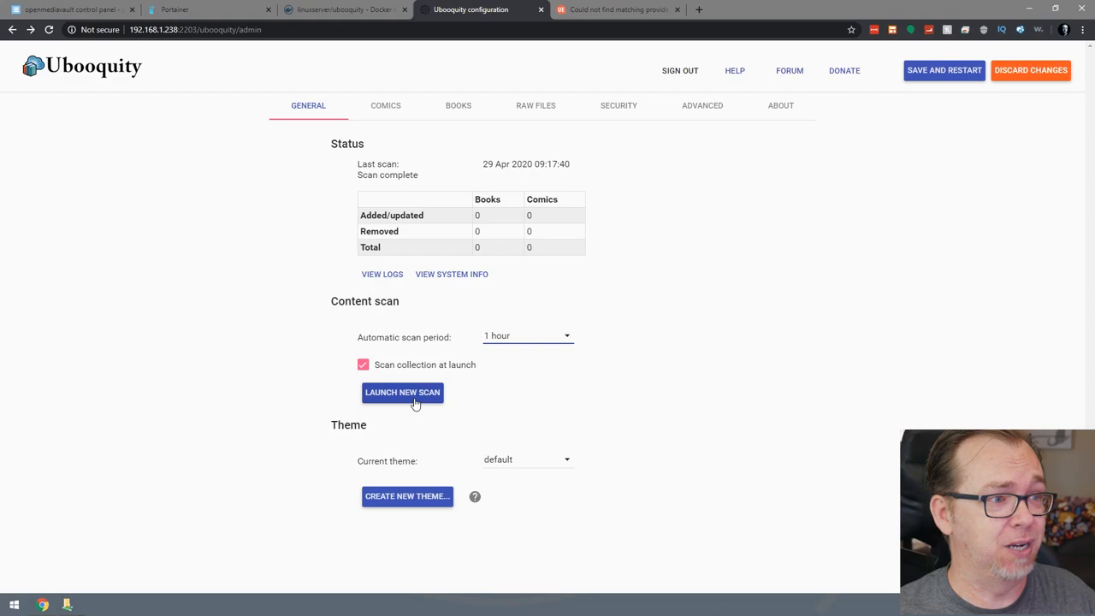
click(402, 392)
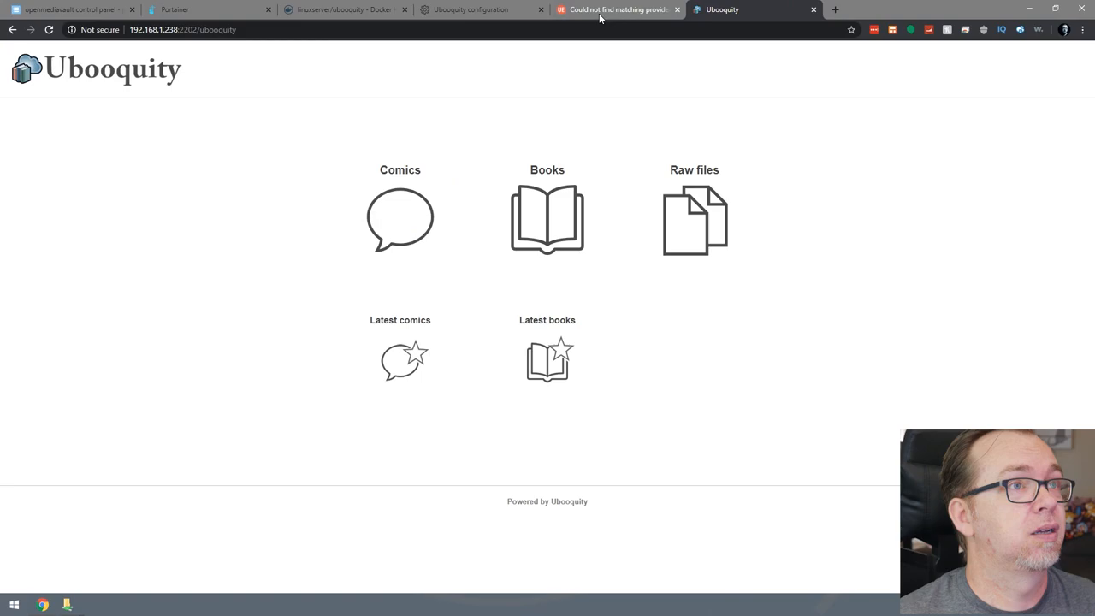
- Browse Books into the David Eddings folder and open High Hunt in the online reader
click(547, 219)
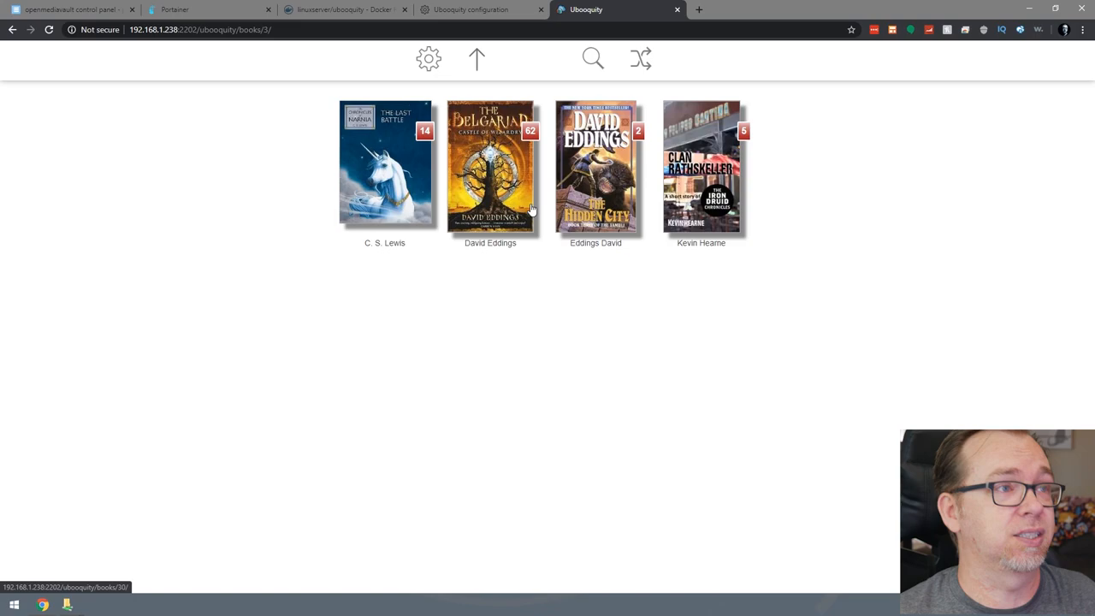
click(489, 167)
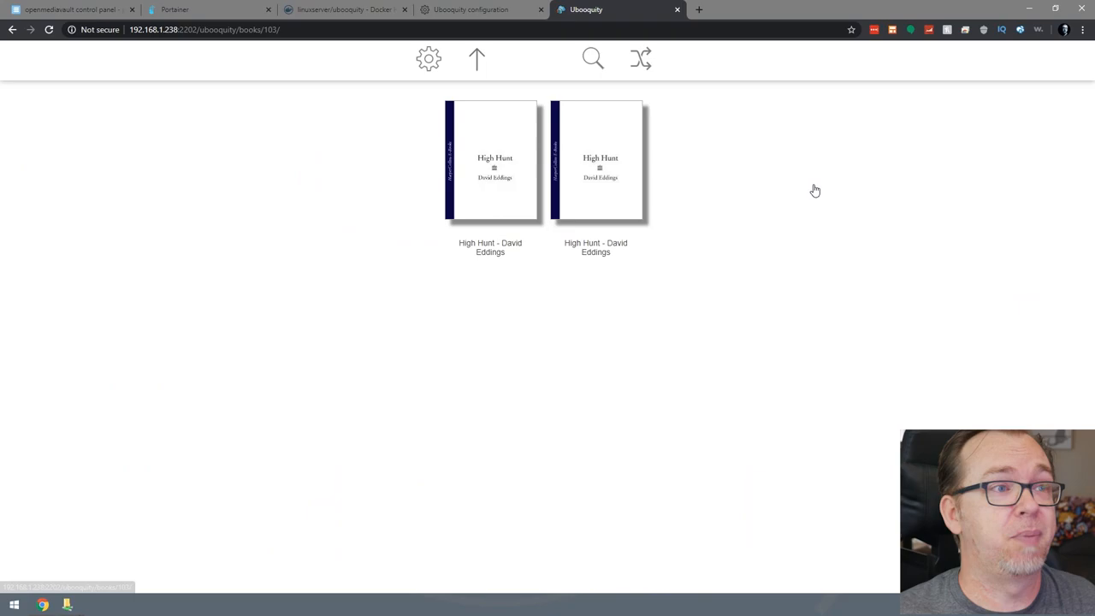
click(495, 158)
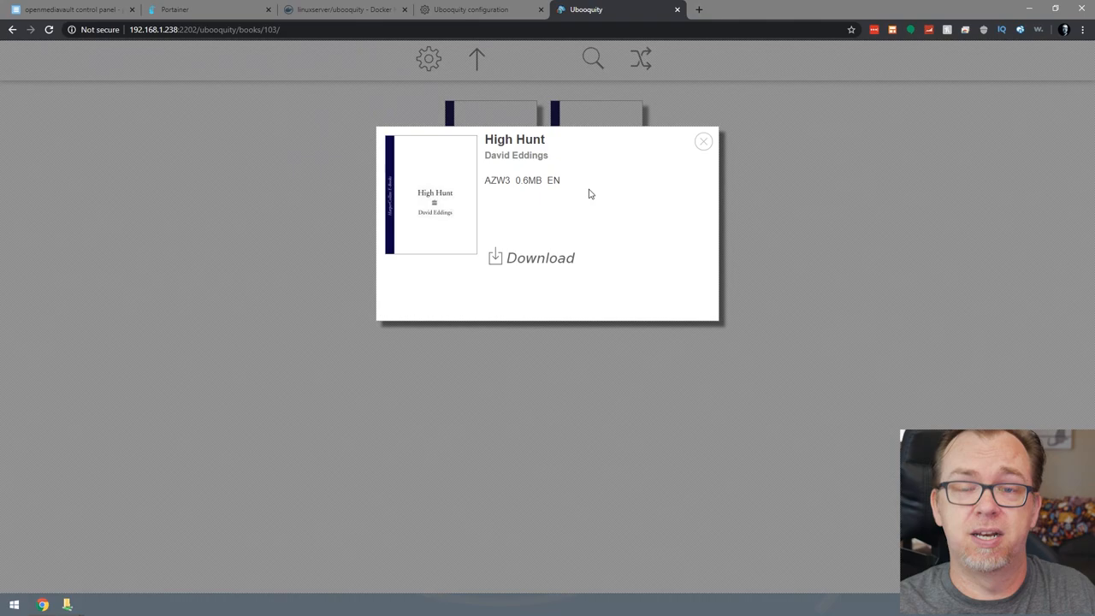
mouse_move(703, 140)
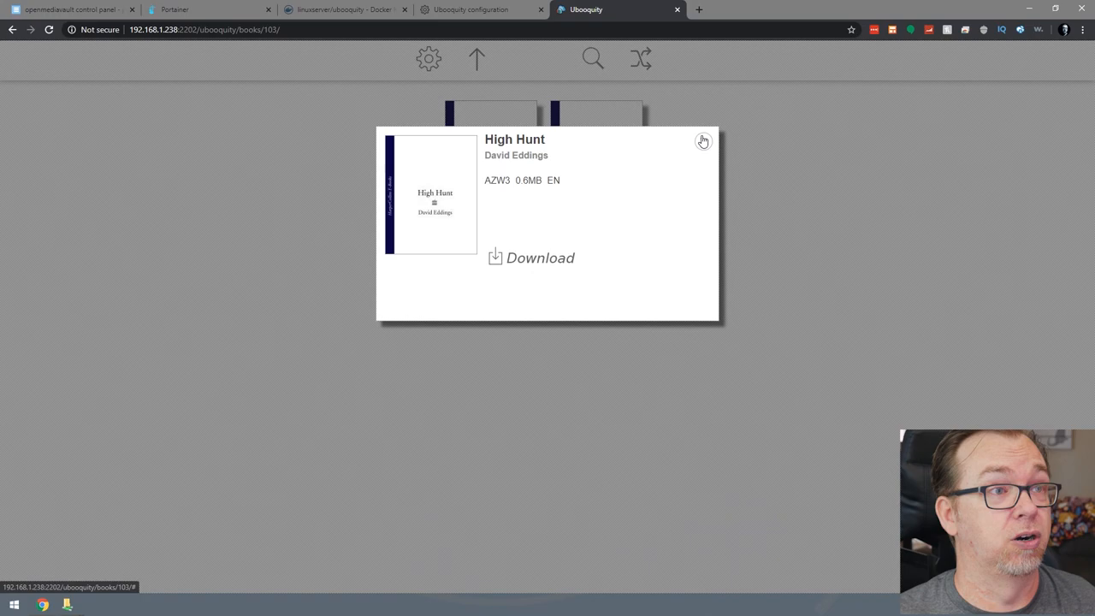
mouse_move(674, 164)
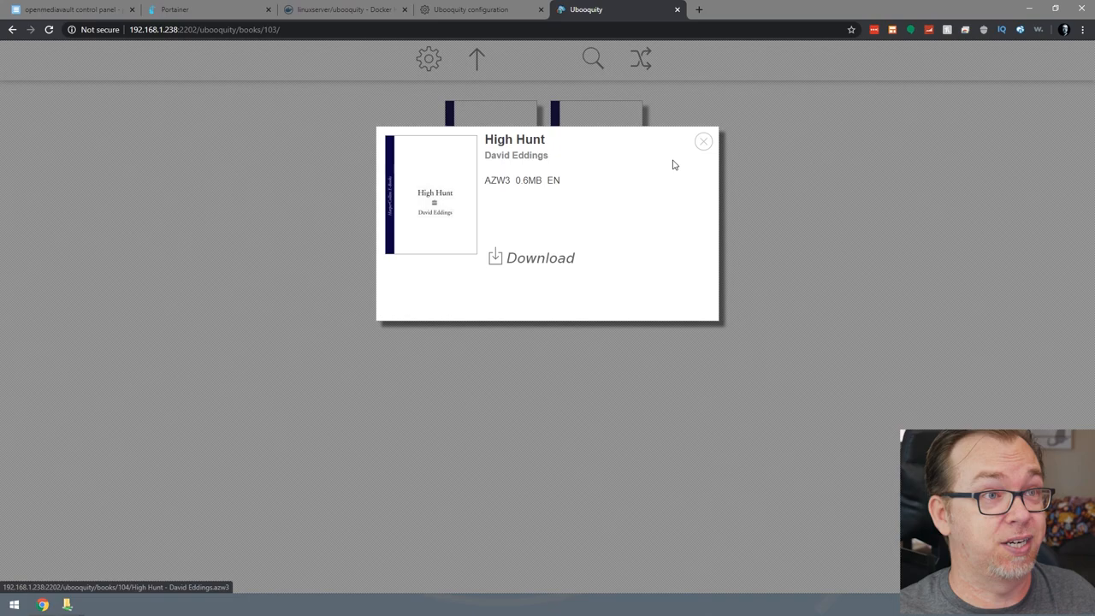
click(431, 195)
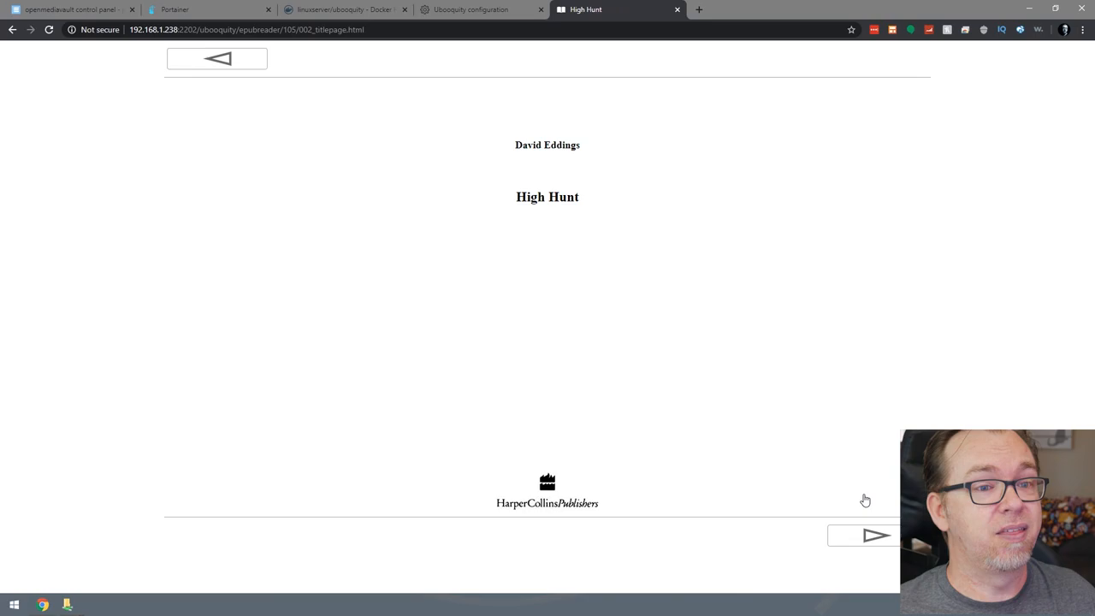
- Page High Hunt forward to the dedication, then return to the library and open the first Domes of Fire book
click(876, 533)
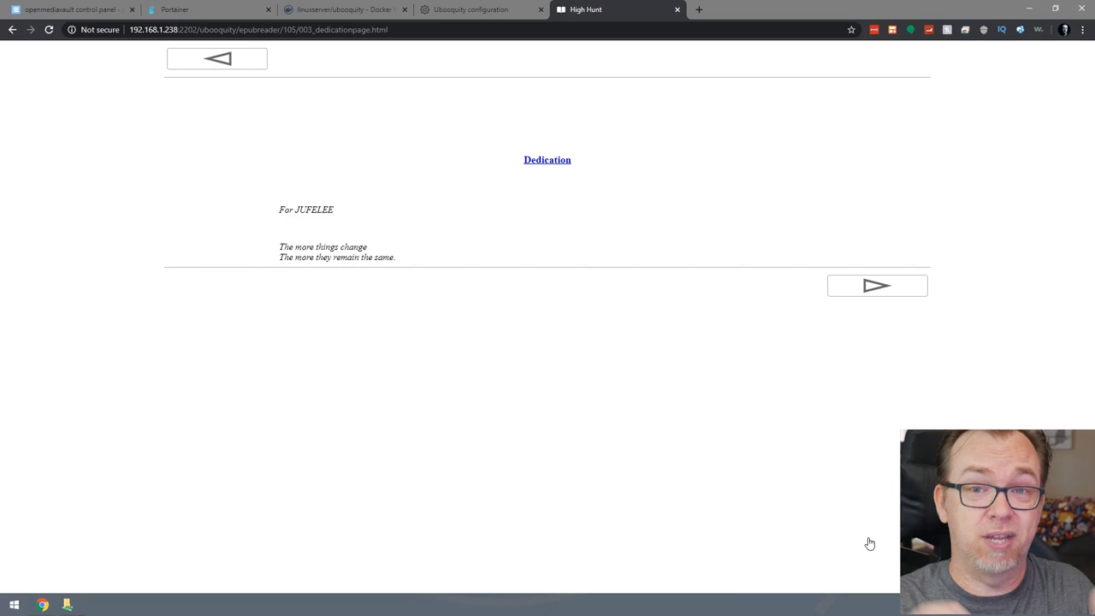
click(875, 284)
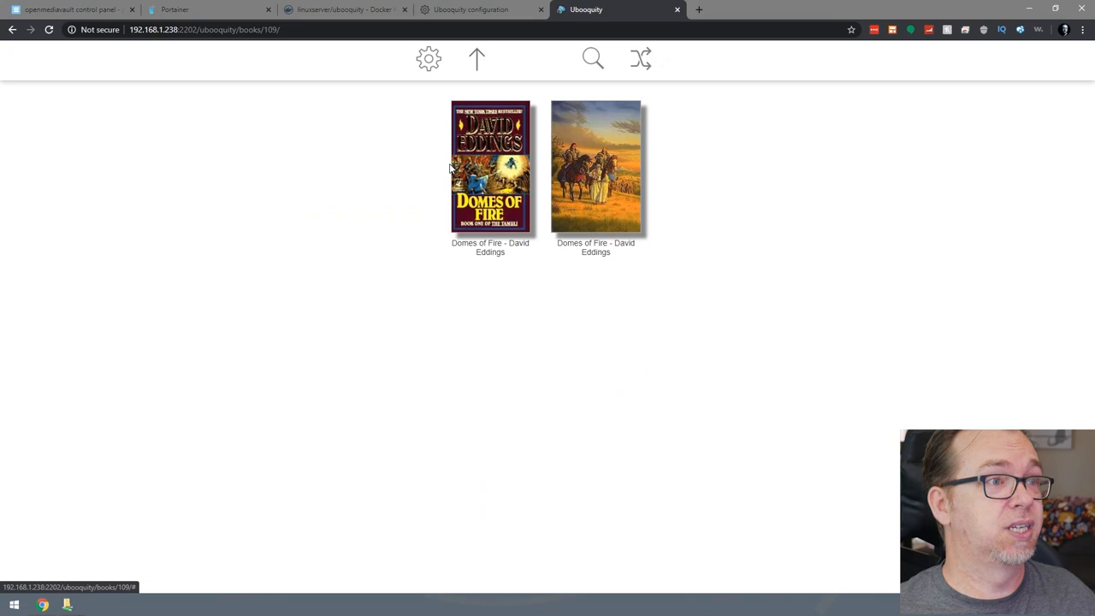
click(489, 164)
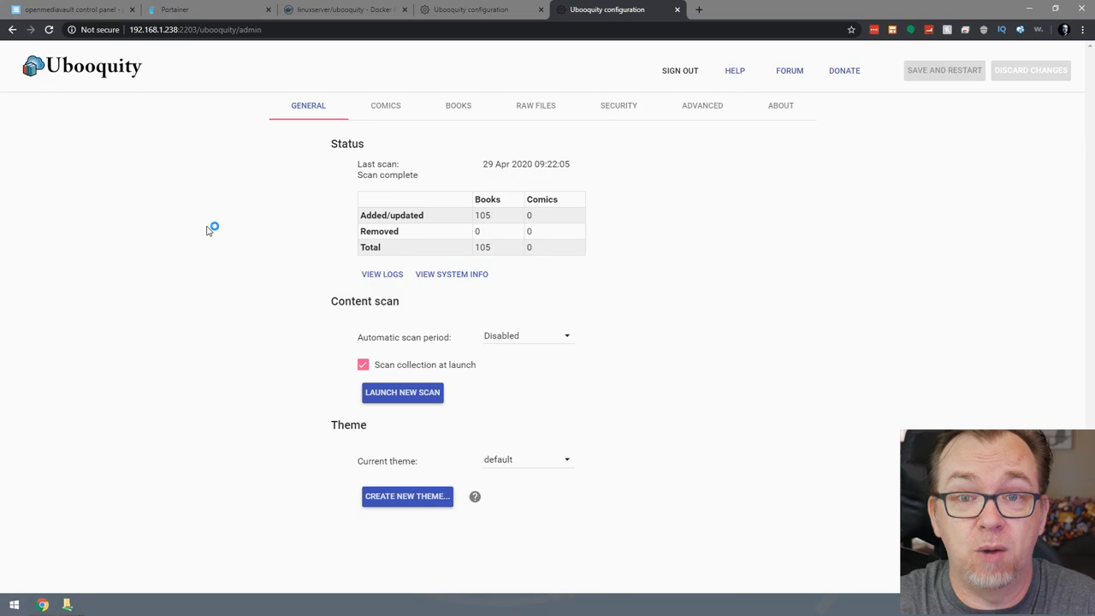
mouse_move(207, 231)
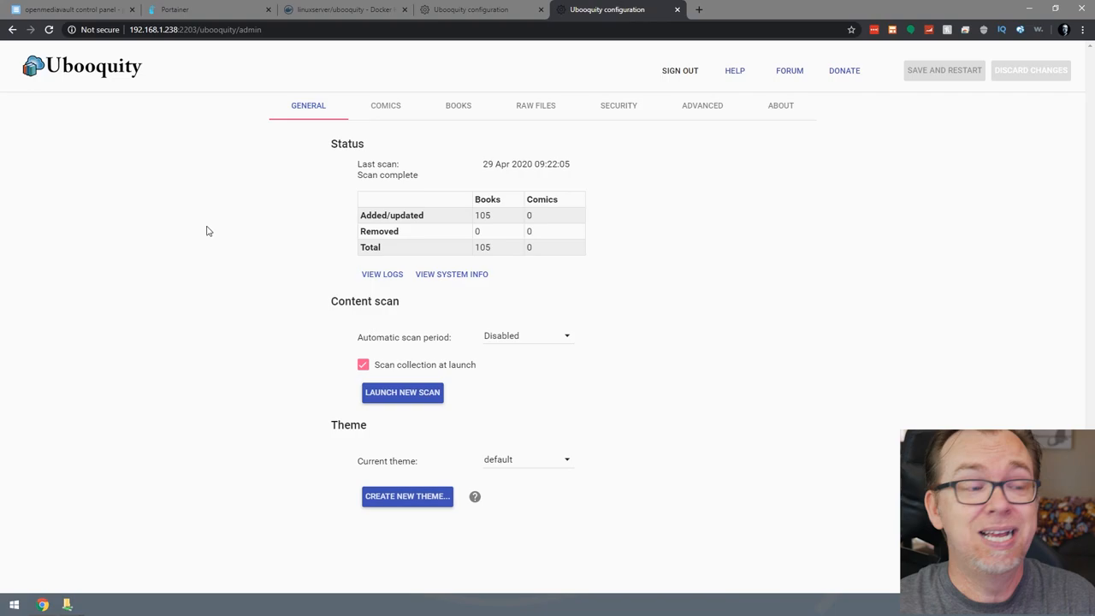
- View the Books sharing settings, then the Security settings for shared content
click(458, 106)
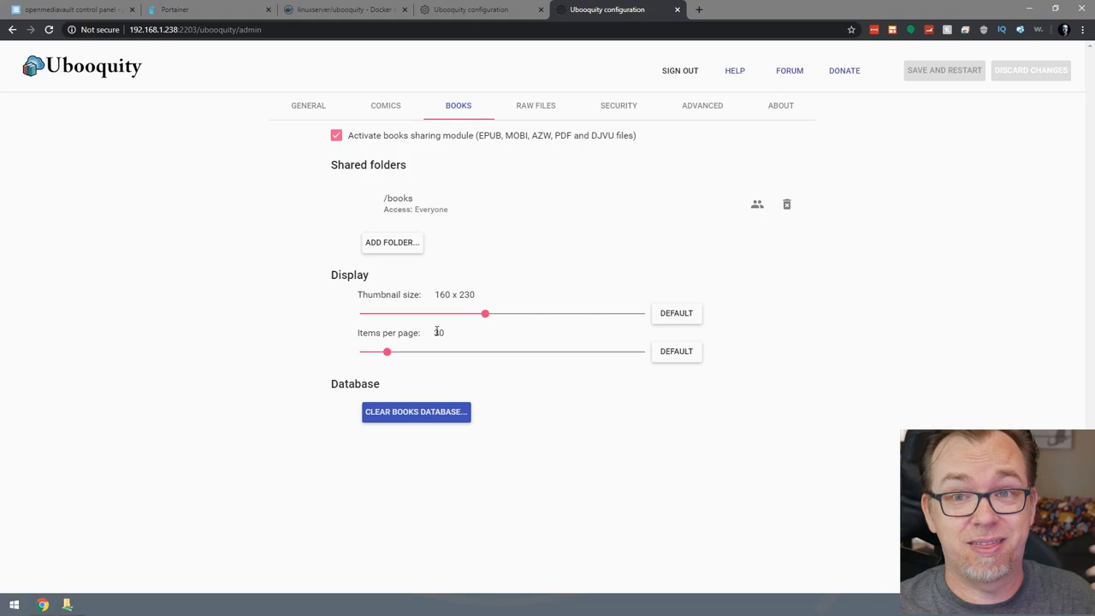
click(618, 106)
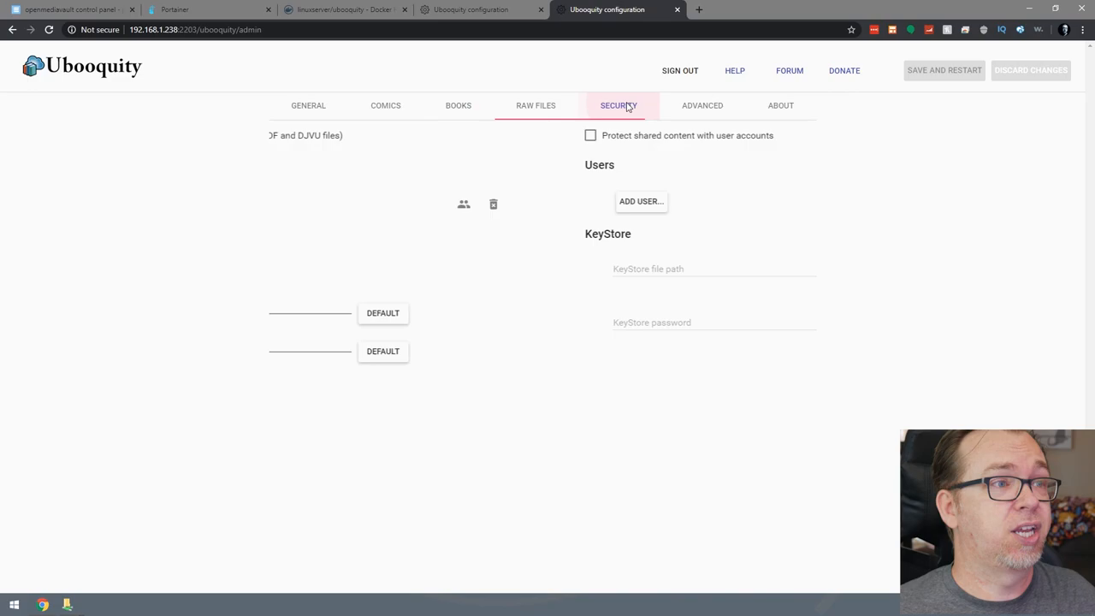